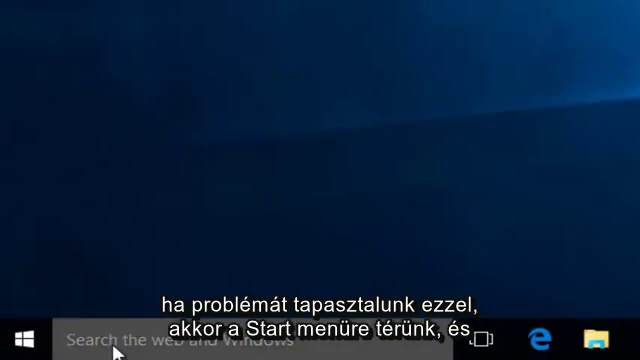
Step: Search the Start menu for regedit and launch it as administrator
{"action": "type", "text": "regedit"}
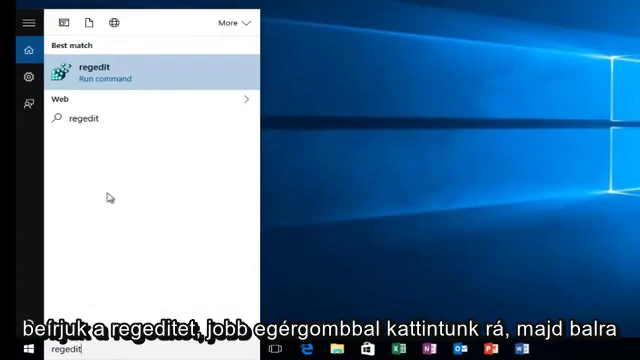
{"action": "mouse_move", "coordinate": [78, 72]}
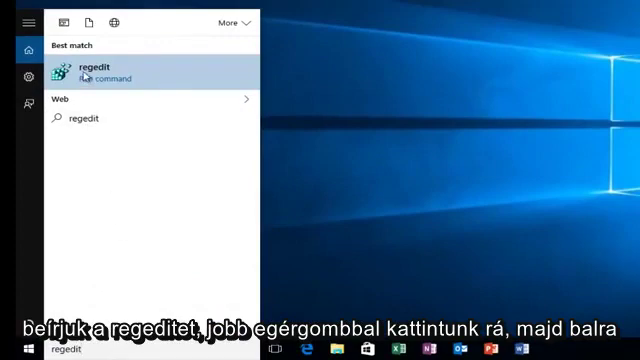
{"action": "right_click", "coordinate": [93, 68]}
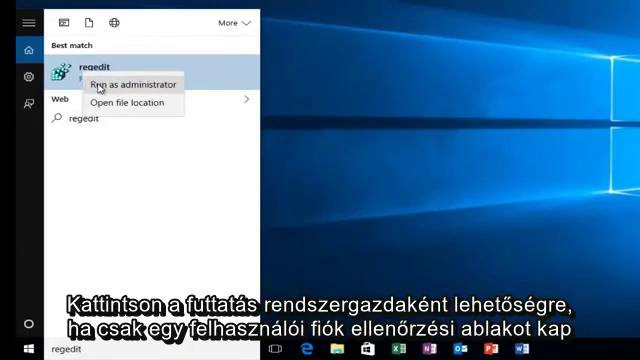
{"action": "left_click", "coordinate": [122, 84]}
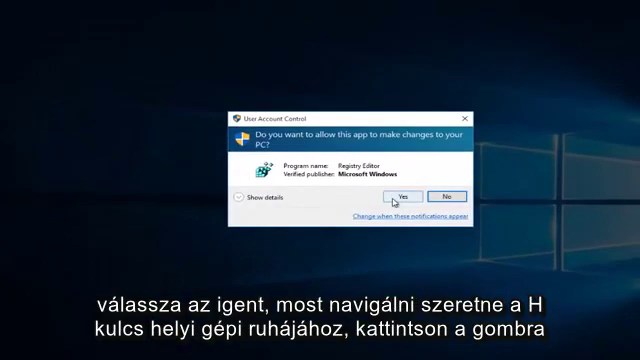
Step: Approve the User Account Control prompt so Registry Editor opens
{"action": "left_click", "coordinate": [405, 195]}
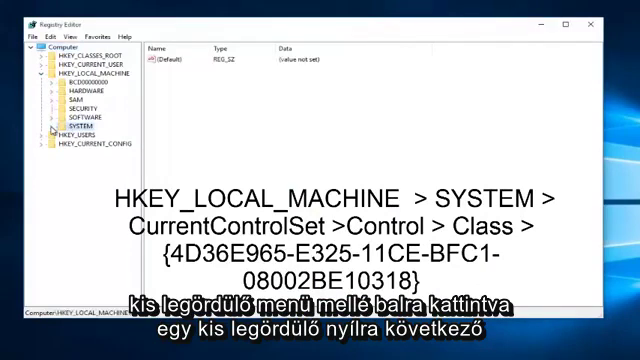
Step: Expand the SYSTEM and Control keys under HKEY_LOCAL_MACHINE in the registry tree
{"action": "left_click", "coordinate": [46, 127]}
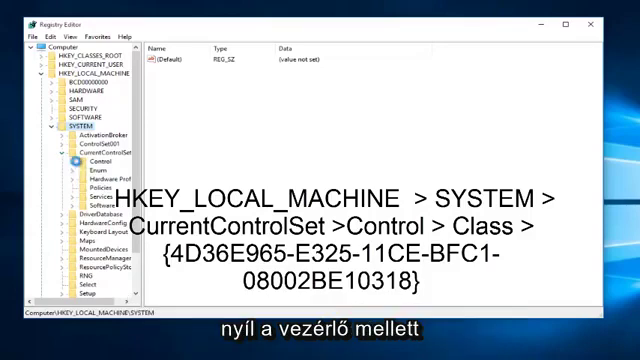
{"action": "left_click", "coordinate": [71, 167]}
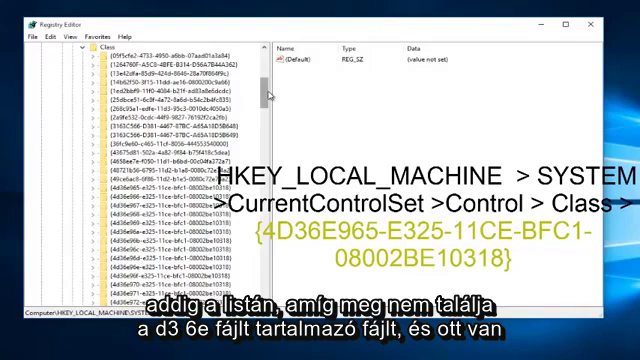
{"action": "mouse_move", "coordinate": [268, 93]}
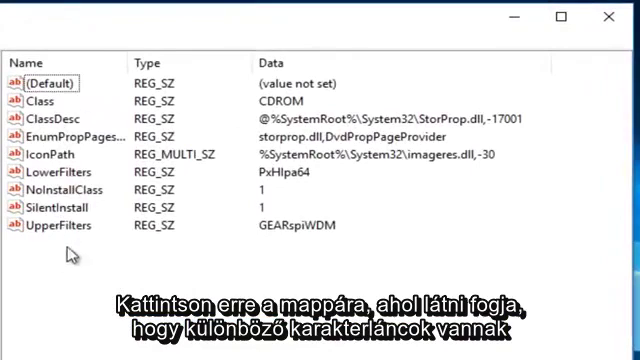
{"action": "left_click", "coordinate": [58, 171]}
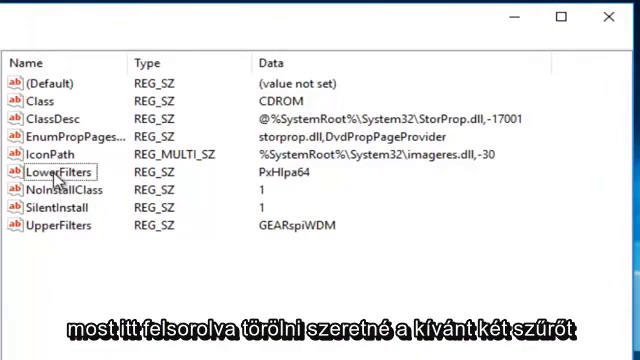
{"action": "left_click", "coordinate": [60, 224]}
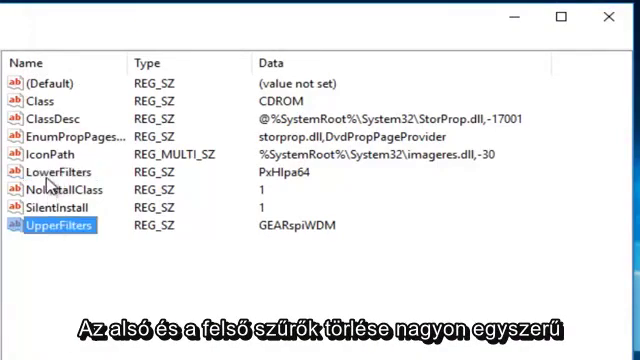
{"action": "right_click", "coordinate": [55, 171]}
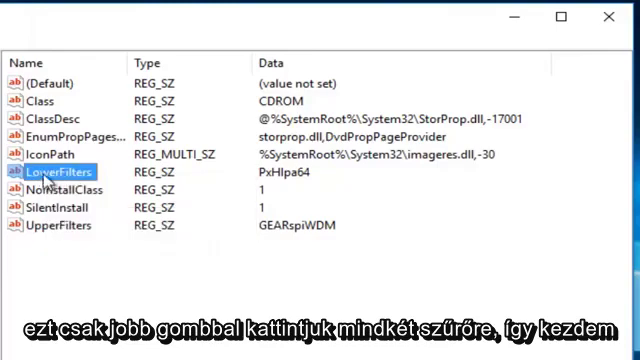
Step: Delete the LowerFilters value with confirmation, then delete UpperFilters from the CD/DVD class key
{"action": "right_click", "coordinate": [60, 171]}
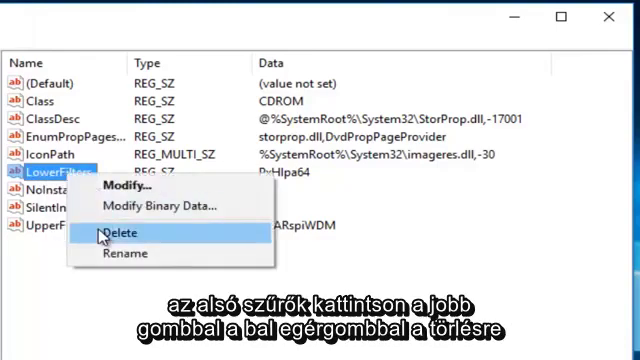
{"action": "left_click", "coordinate": [118, 232]}
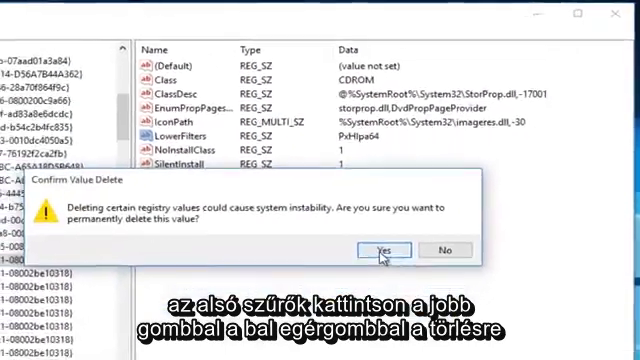
{"action": "left_click", "coordinate": [377, 246]}
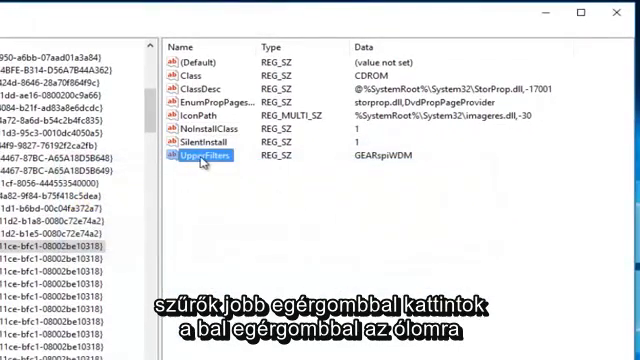
{"action": "right_click", "coordinate": [210, 158]}
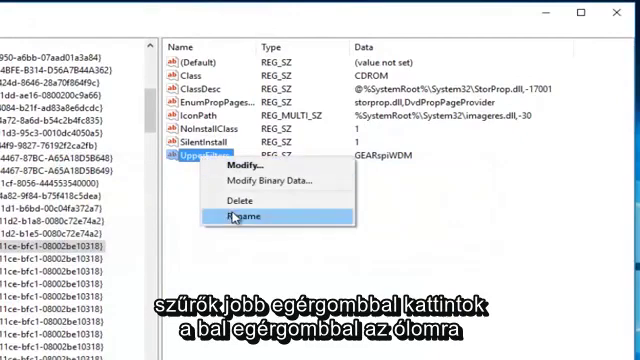
{"action": "left_click", "coordinate": [226, 193]}
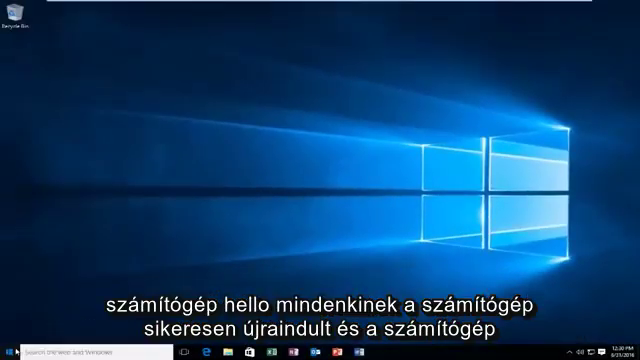
{"action": "mouse_move", "coordinate": [186, 183]}
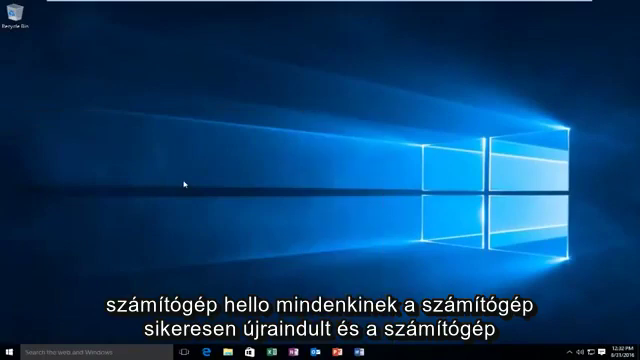